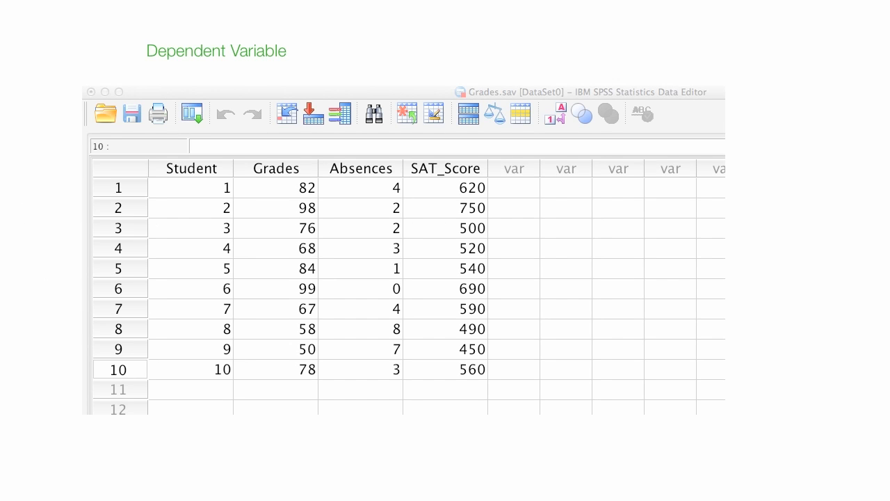
pyautogui.click(276, 167)
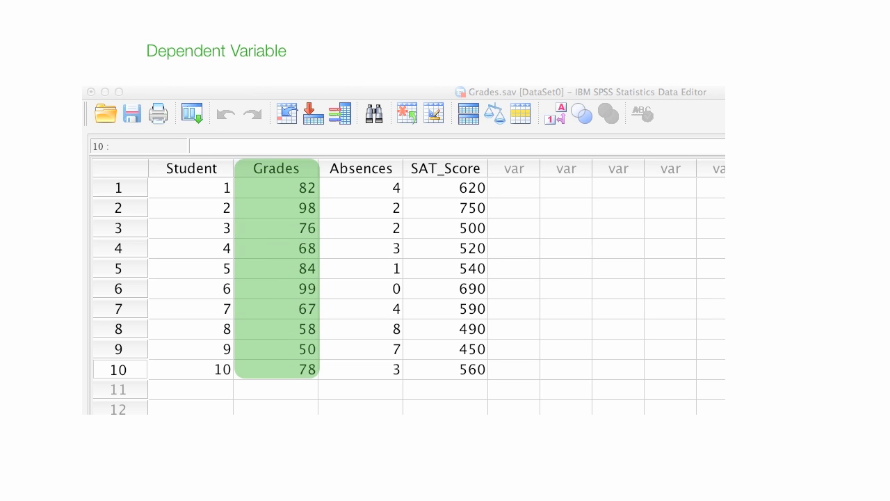